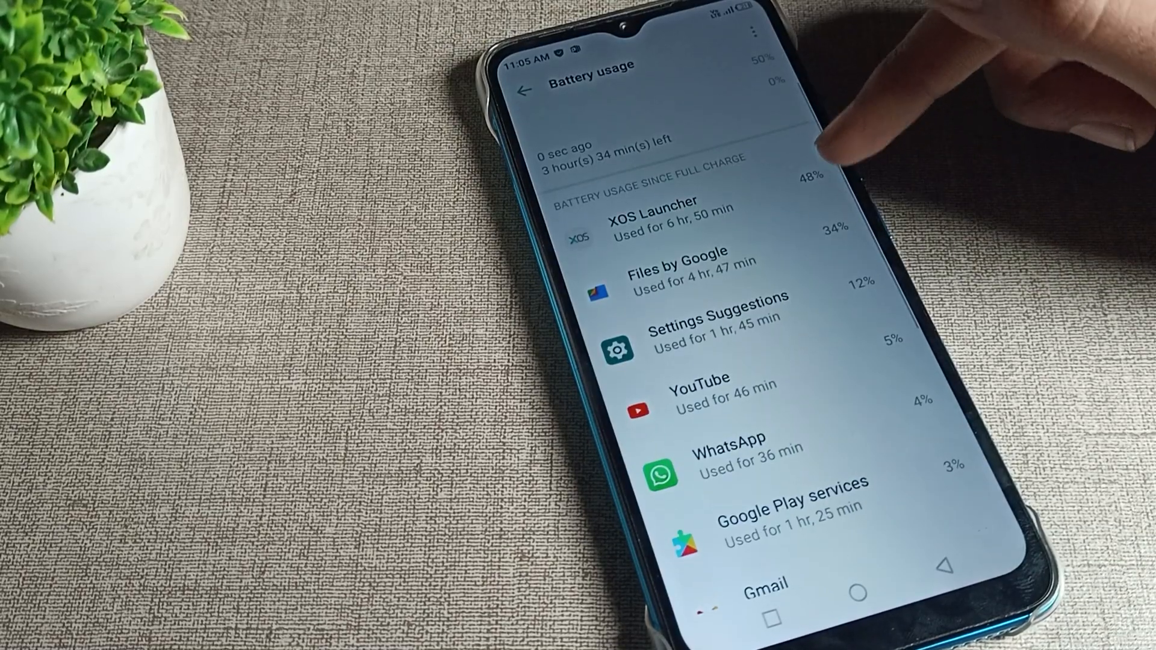
Review the full device usage list, then switch battery usage back to the per-app view.
scroll("down", 3)
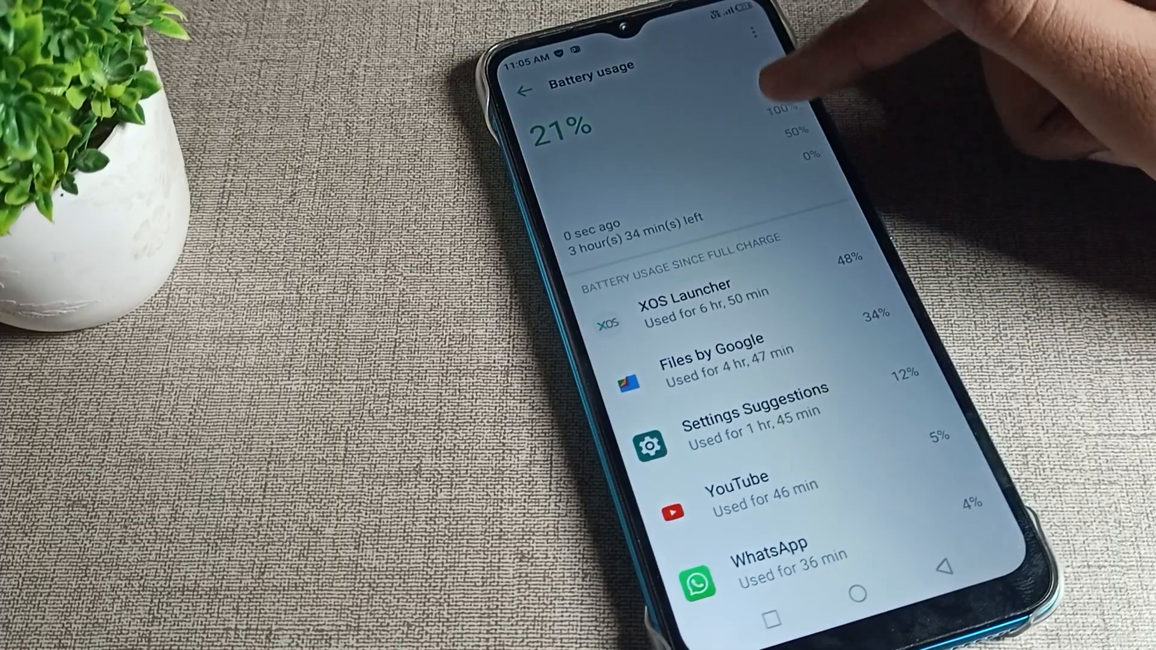
scroll("up", 3)
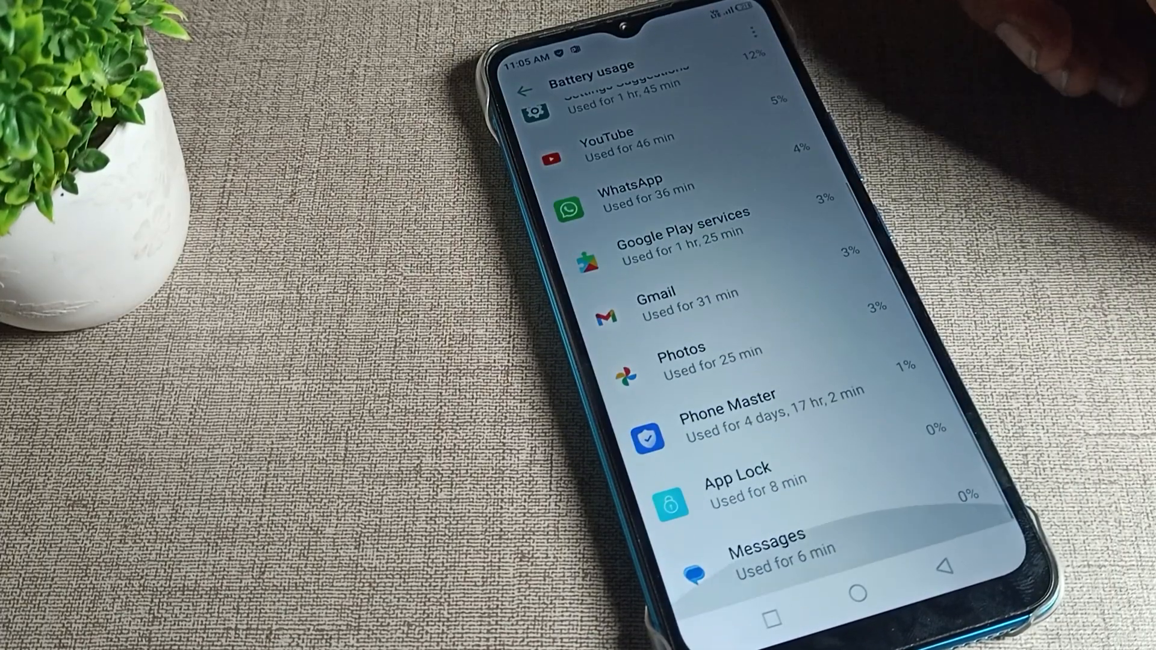
scroll("up", 3)
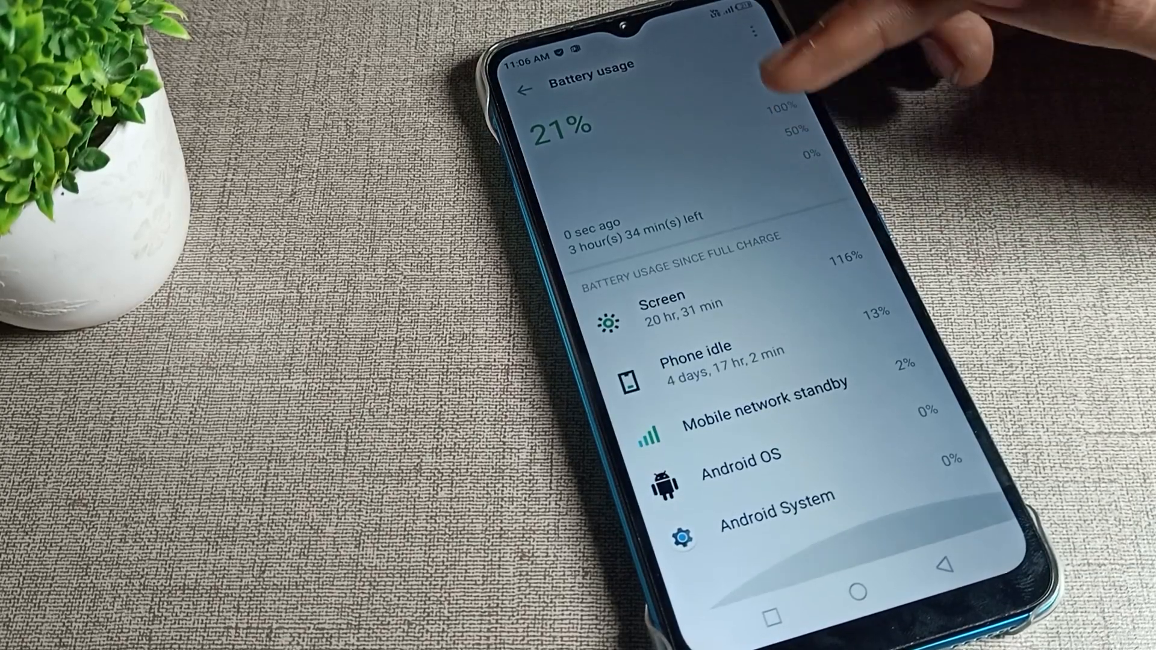
left_click(751, 29)
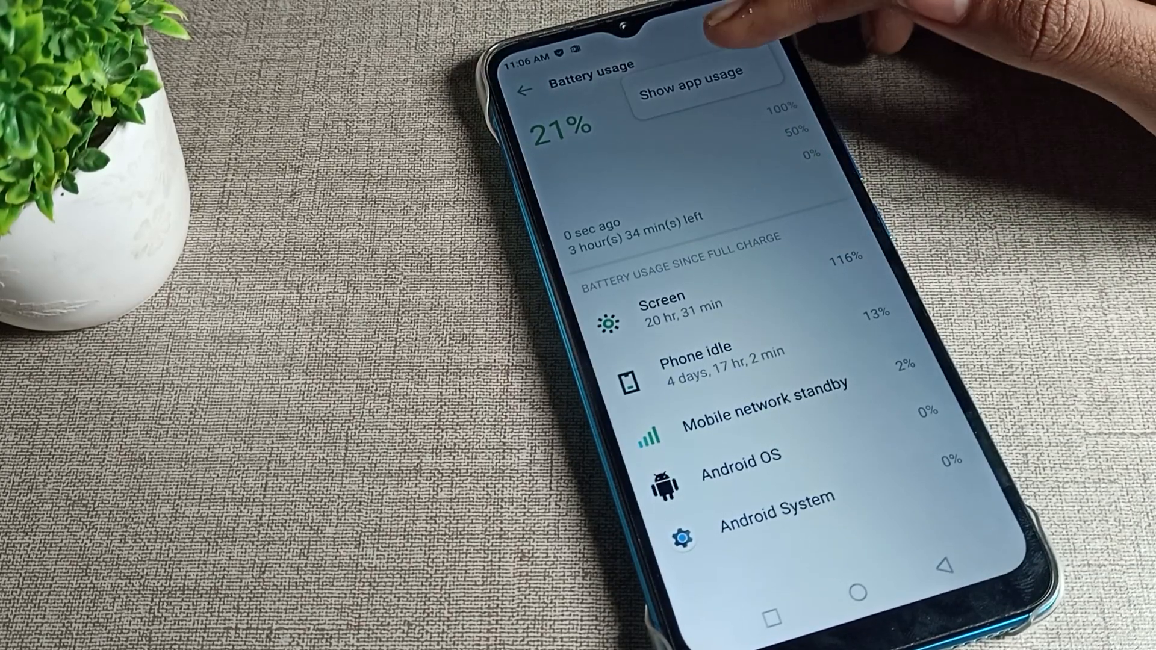
left_click(685, 78)
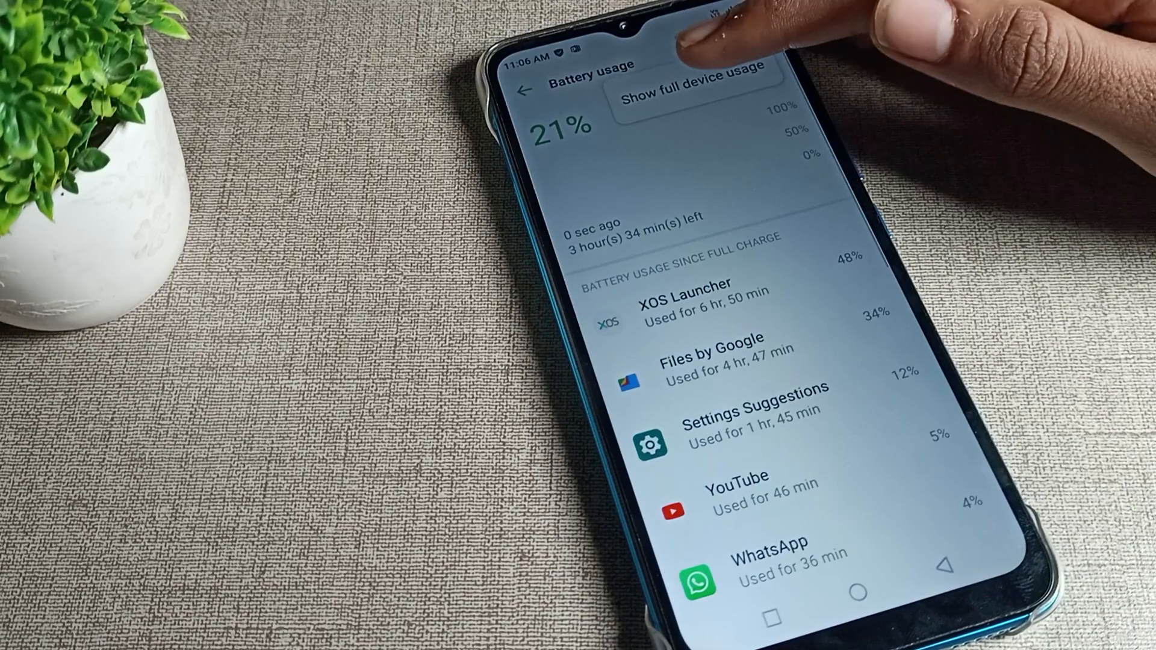